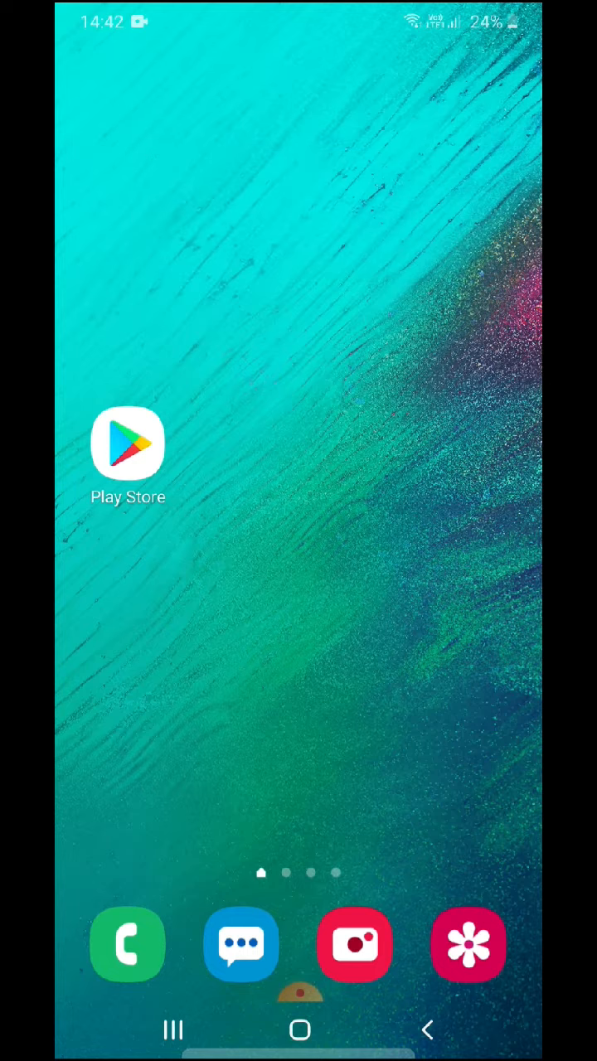
Step: Launch Google Play Store and begin a search for "perfect" to get app suggestions
left_click(128, 444)
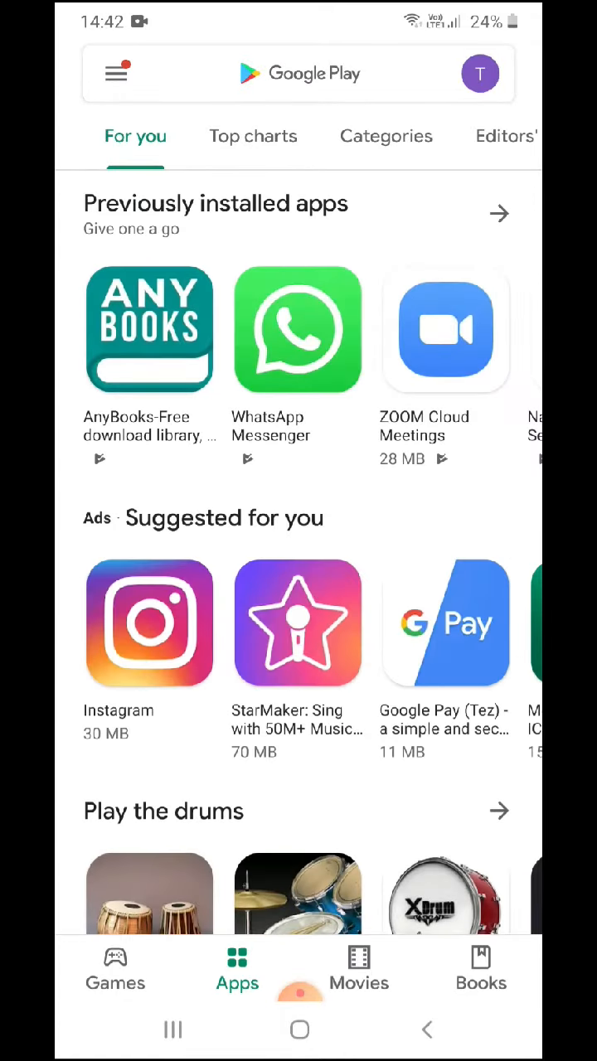
type("perfect")
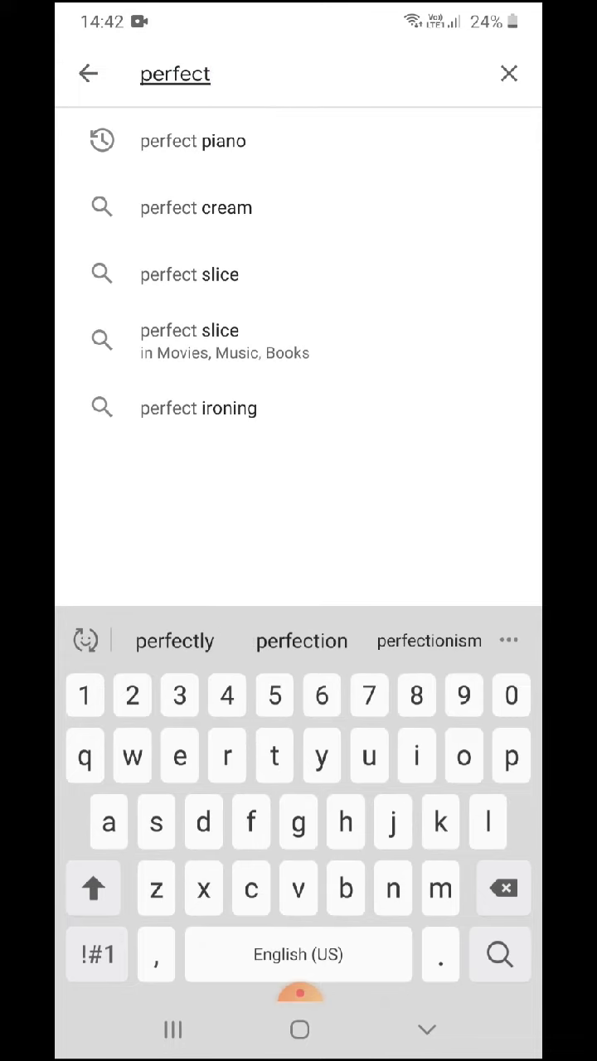
Step: Choose the "perfect piano" suggestion and reach the Perfect Piano store page
left_click(192, 139)
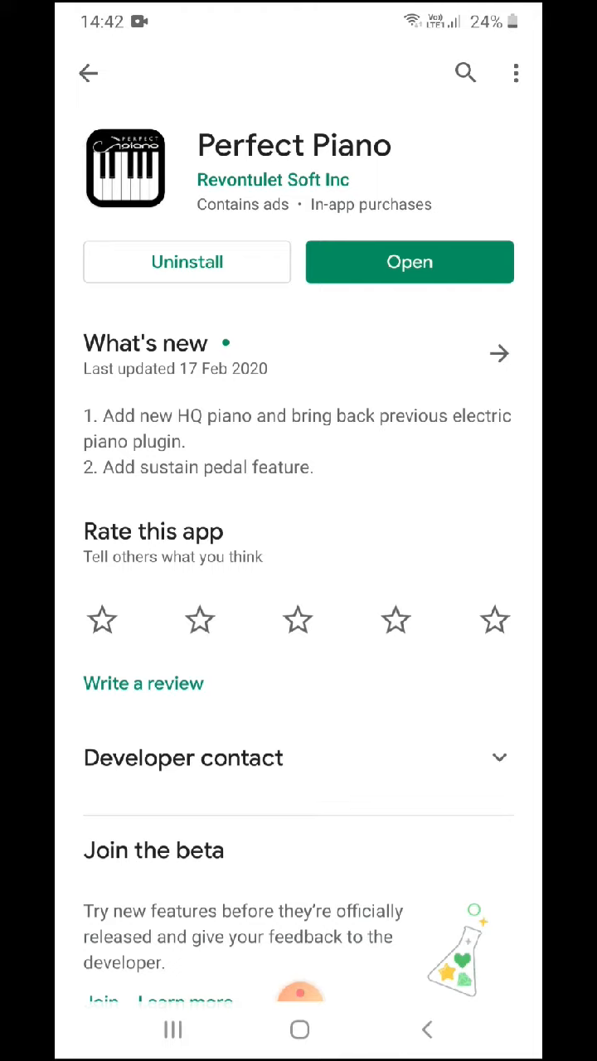
Step: Launch Perfect Piano and enter its Keyboard mode showing the playable piano keys
left_click(409, 262)
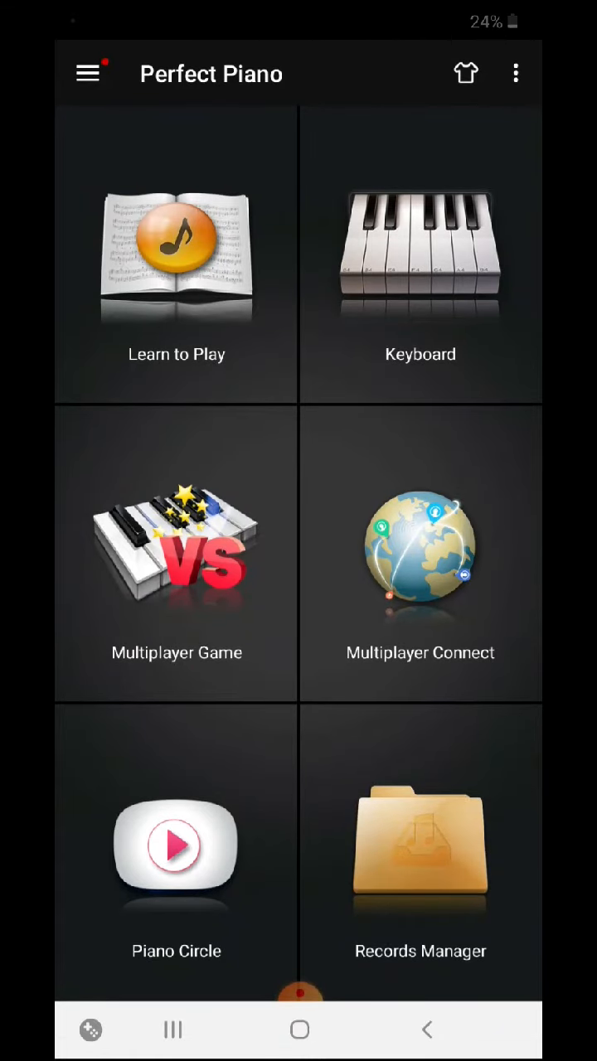
left_click(419, 252)
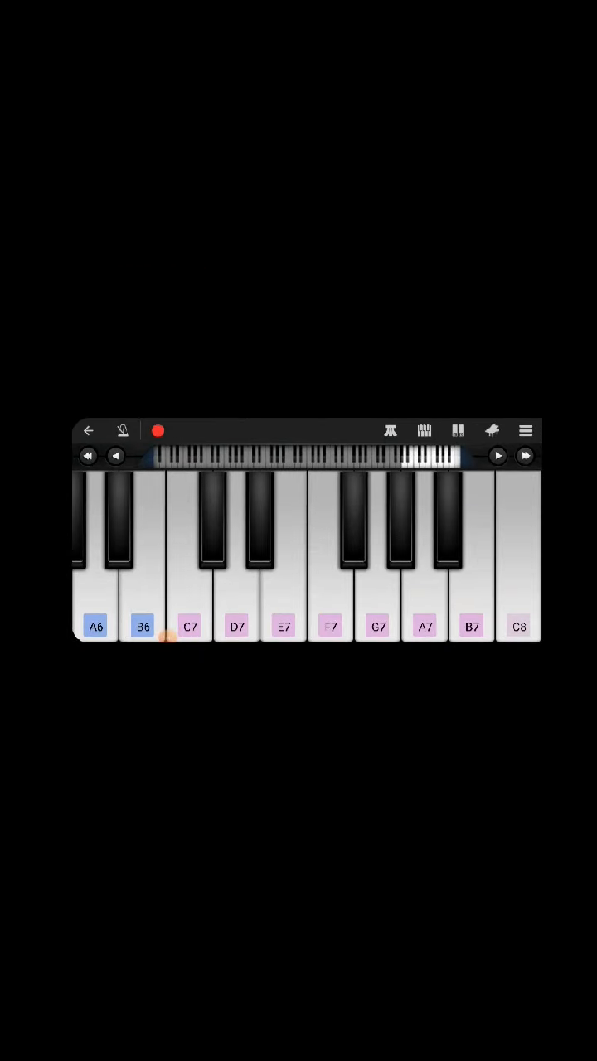